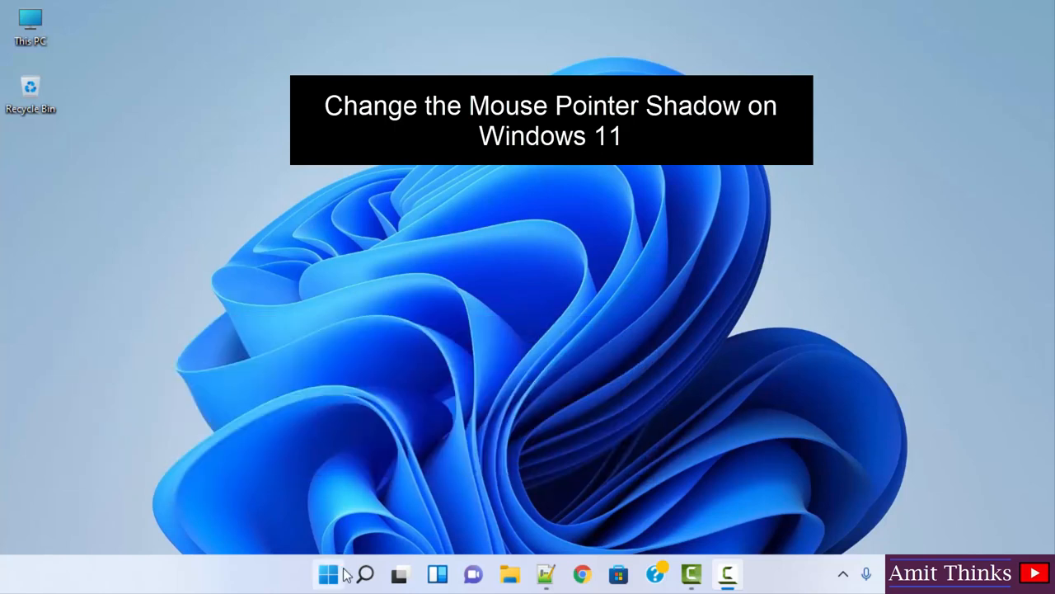
pyautogui.moveTo(322, 571)
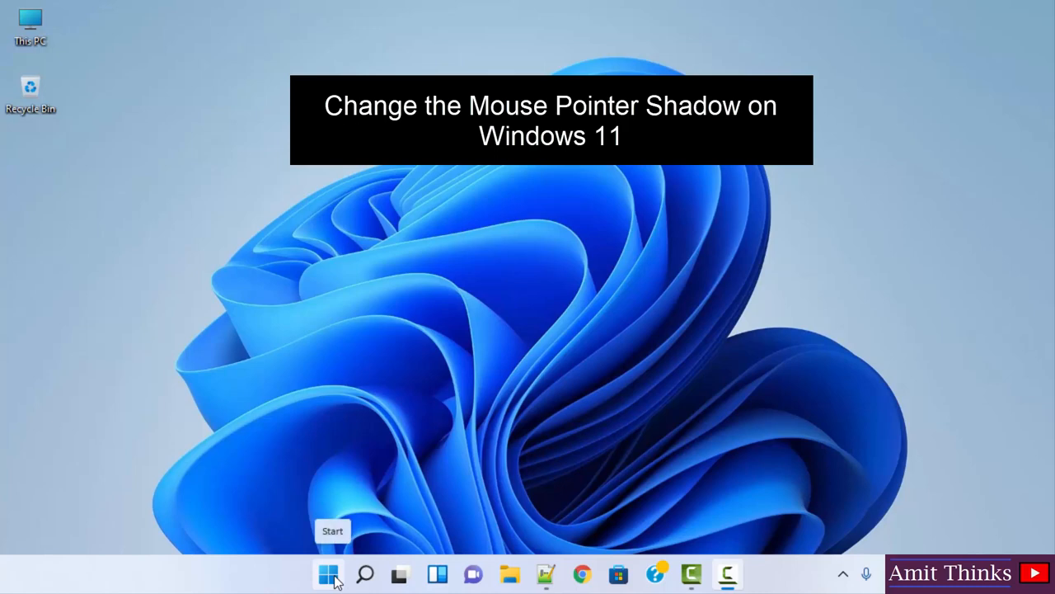
# Search the Start menu for 'settings' so the Settings app appears as best match.
pyautogui.click(326, 571)
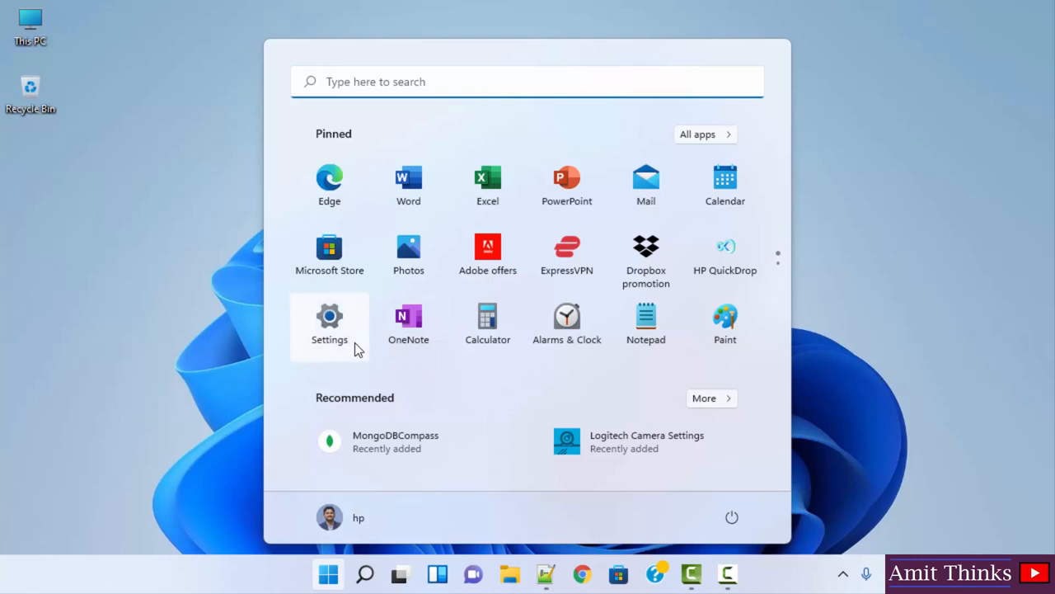
pyautogui.moveTo(340, 346)
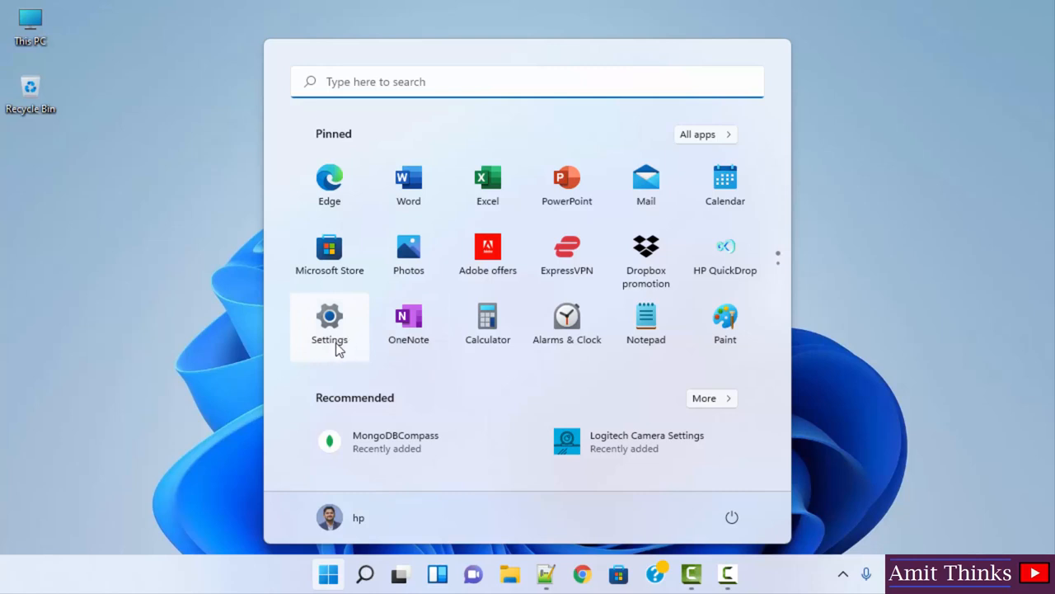
pyautogui.moveTo(521, 73)
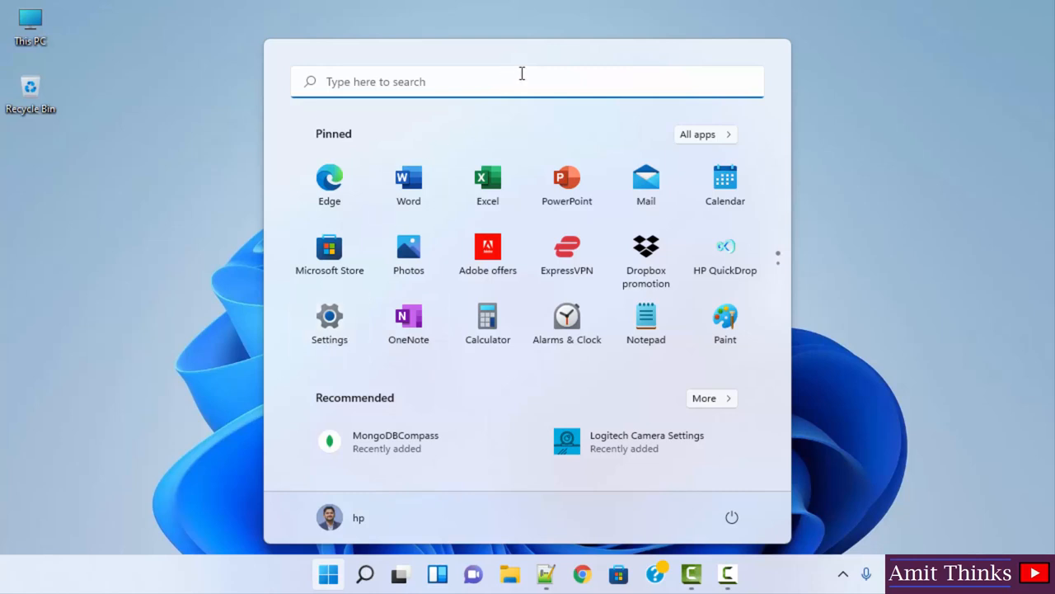
pyautogui.write('etti')
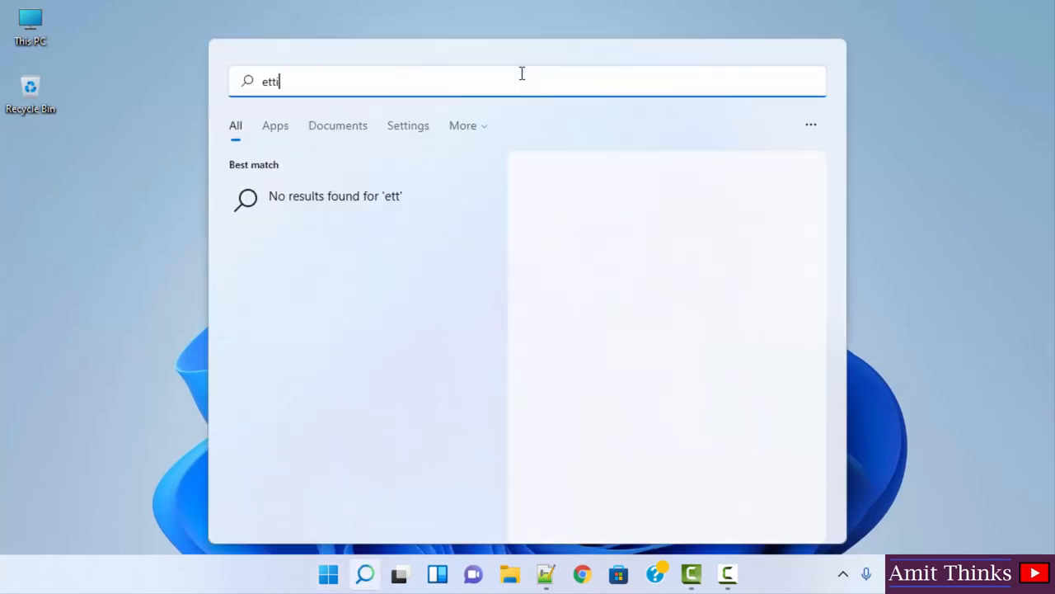
pyautogui.write('settings')
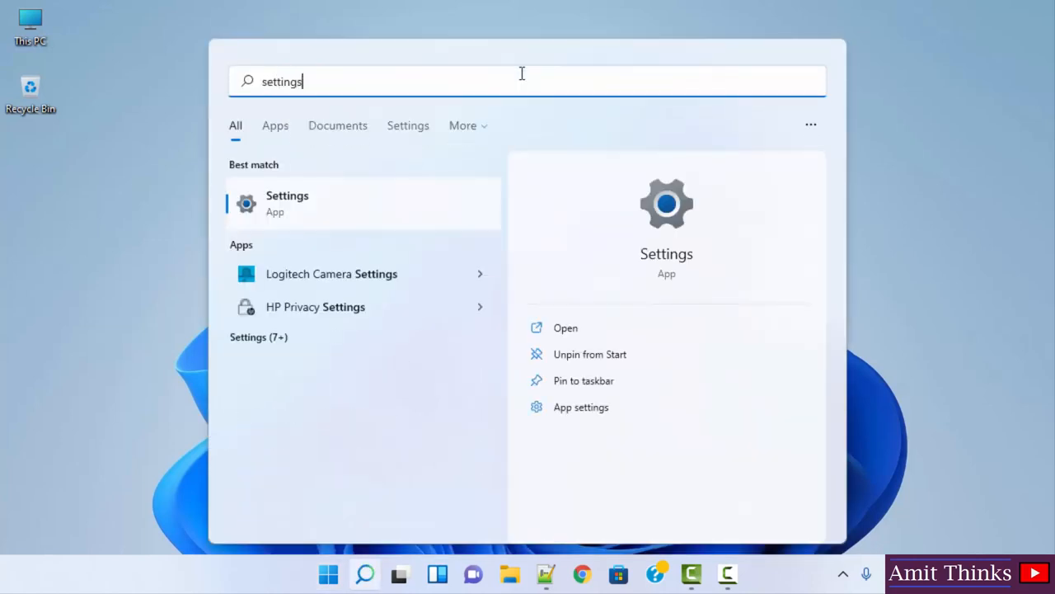
pyautogui.moveTo(679, 329)
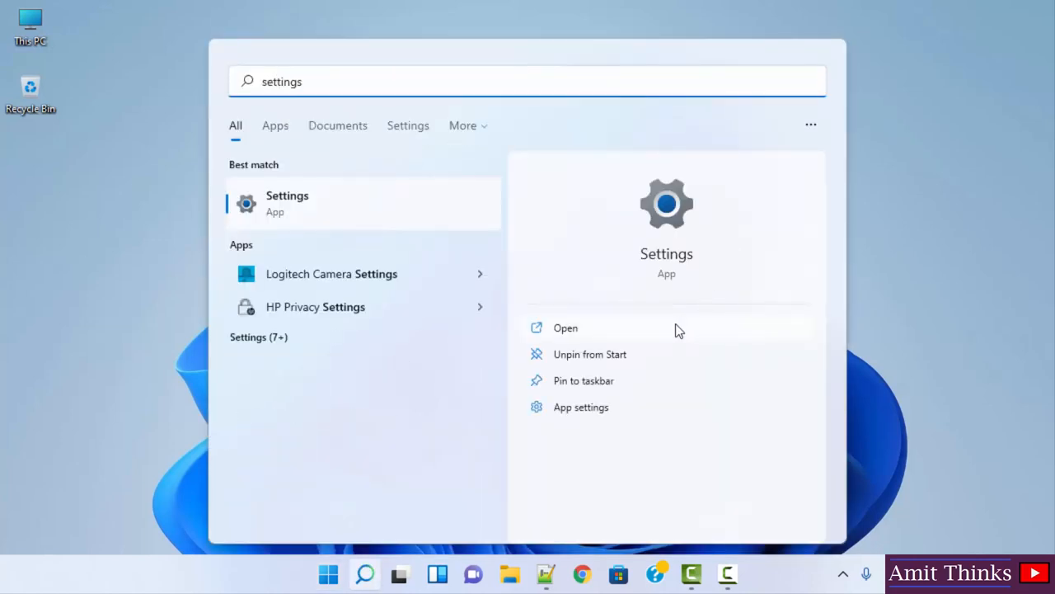
pyautogui.moveTo(683, 330)
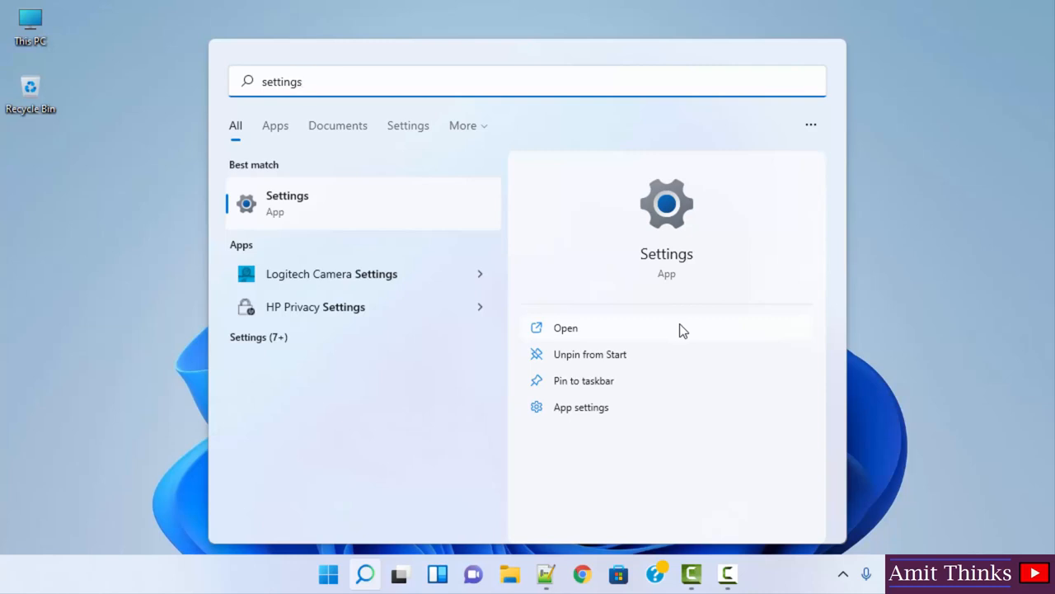
# Launch Settings and go to Accessibility > Mouse pointer and touch.
pyautogui.click(564, 327)
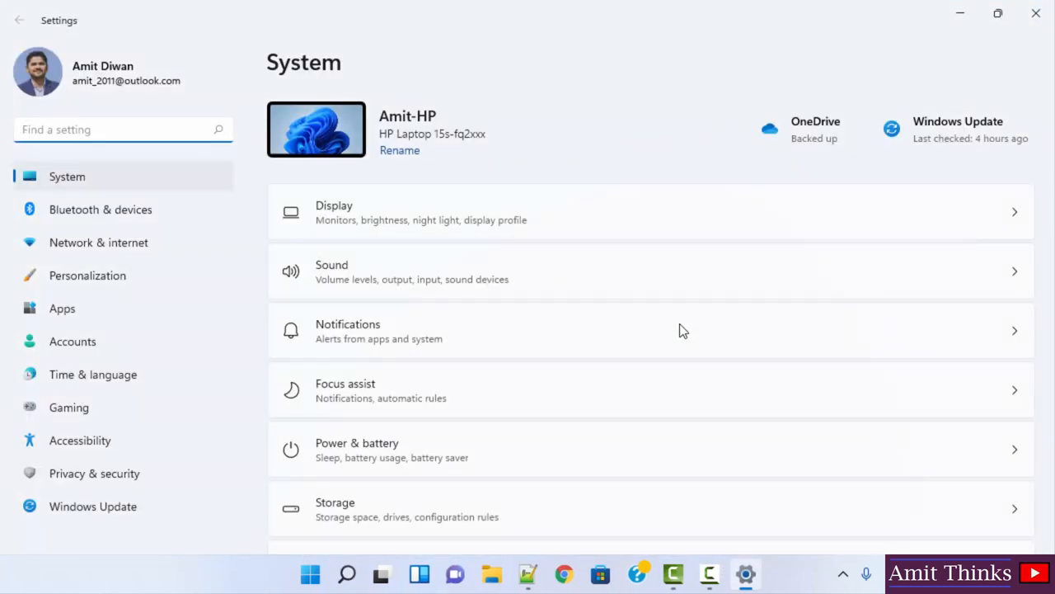
pyautogui.moveTo(241, 398)
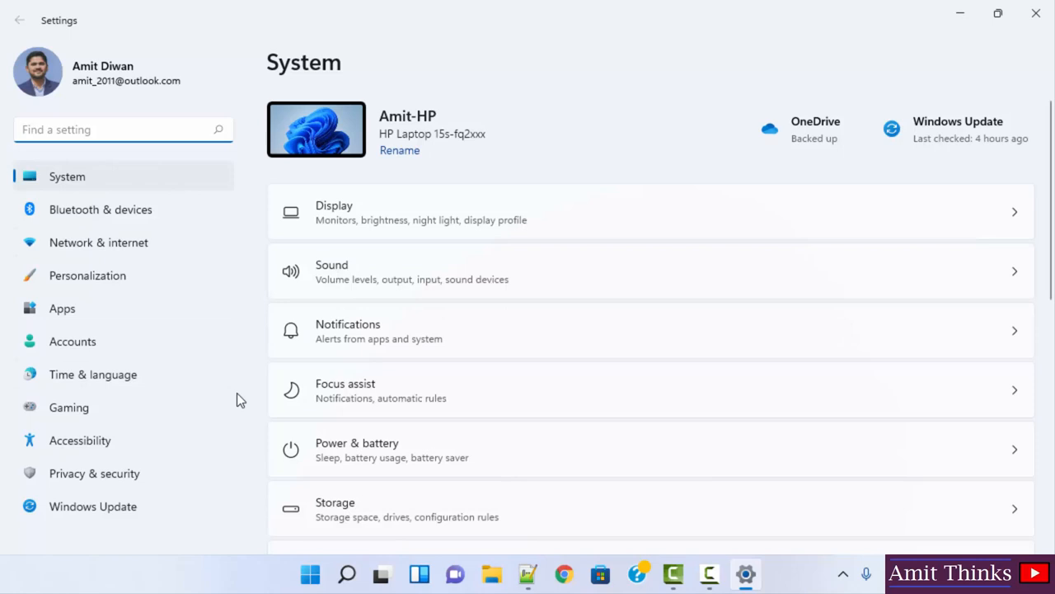
pyautogui.click(79, 441)
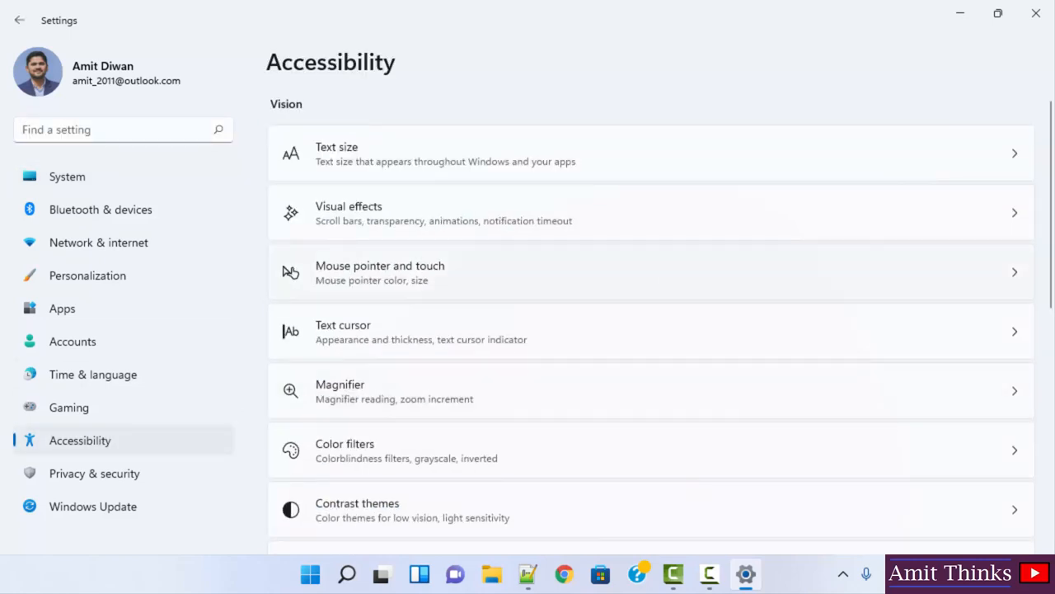
pyautogui.scroll(-3)
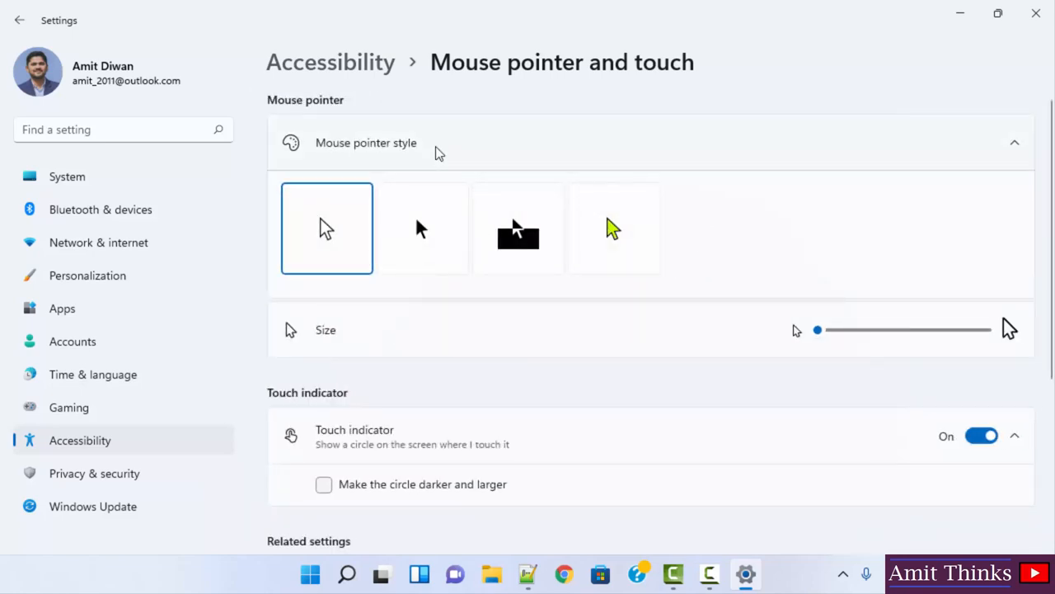
pyautogui.moveTo(659, 244)
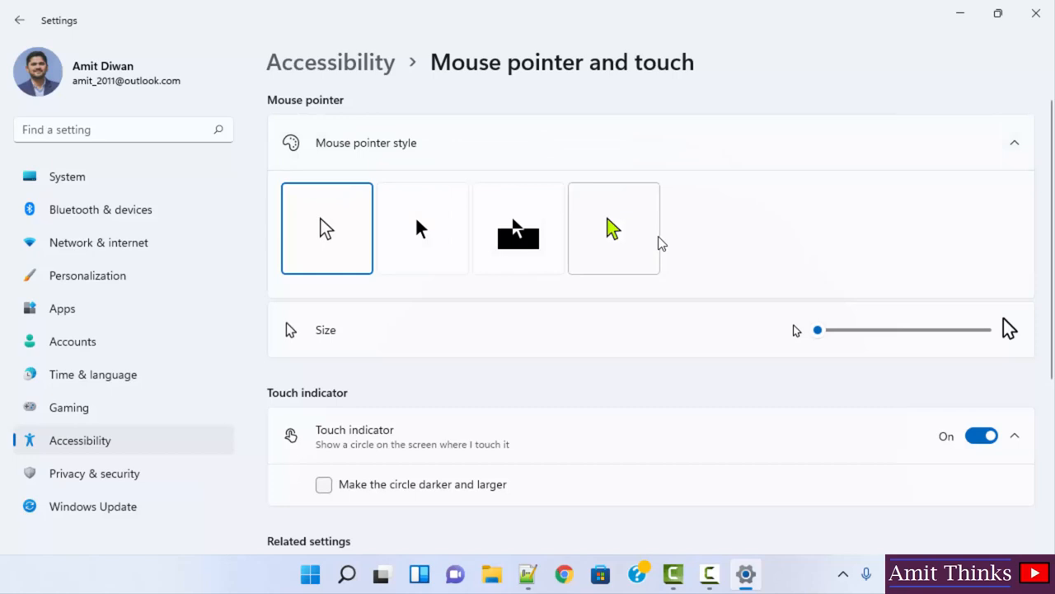
# Try the Custom coloured pointer style, then revert to the White style.
pyautogui.click(614, 228)
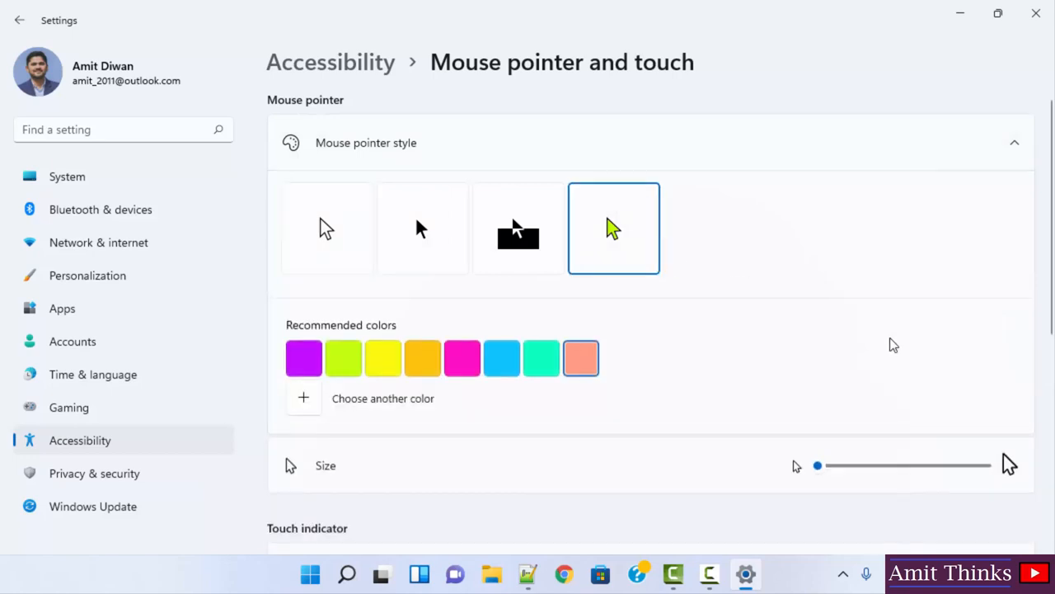
pyautogui.moveTo(902, 472)
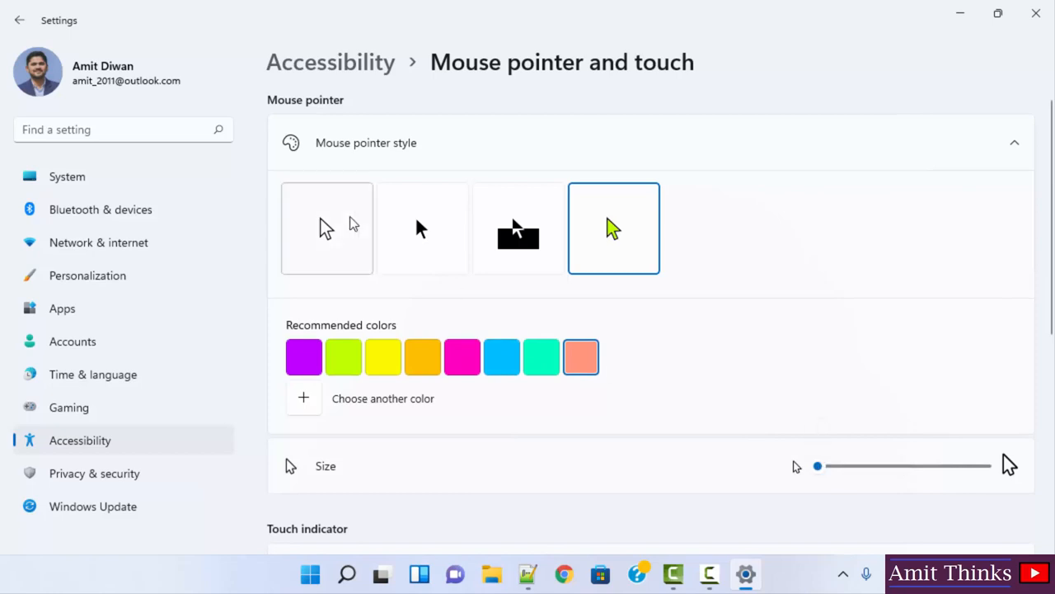
pyautogui.click(327, 227)
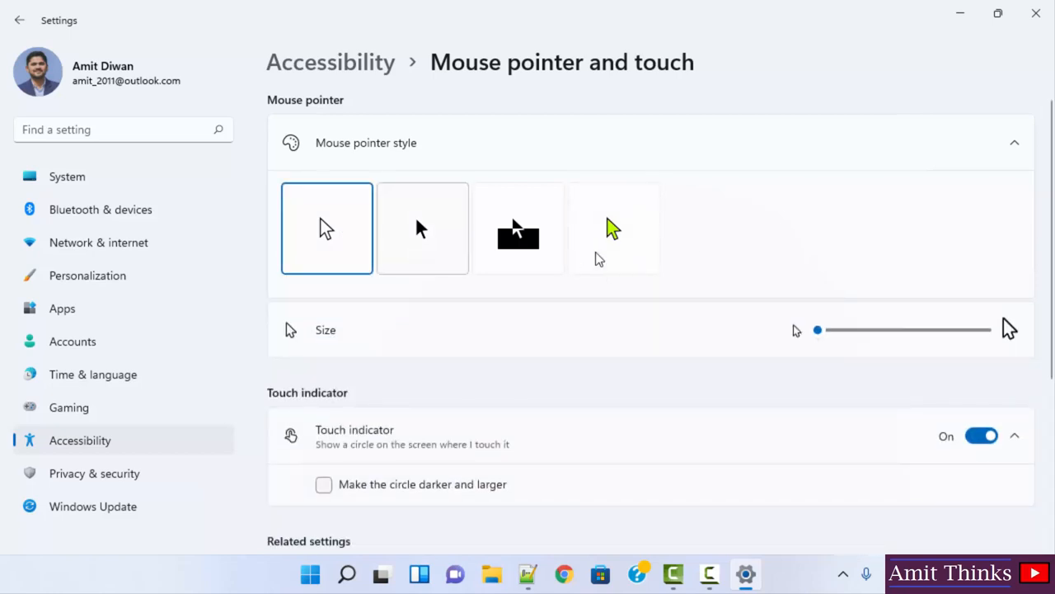
pyautogui.moveTo(920, 343)
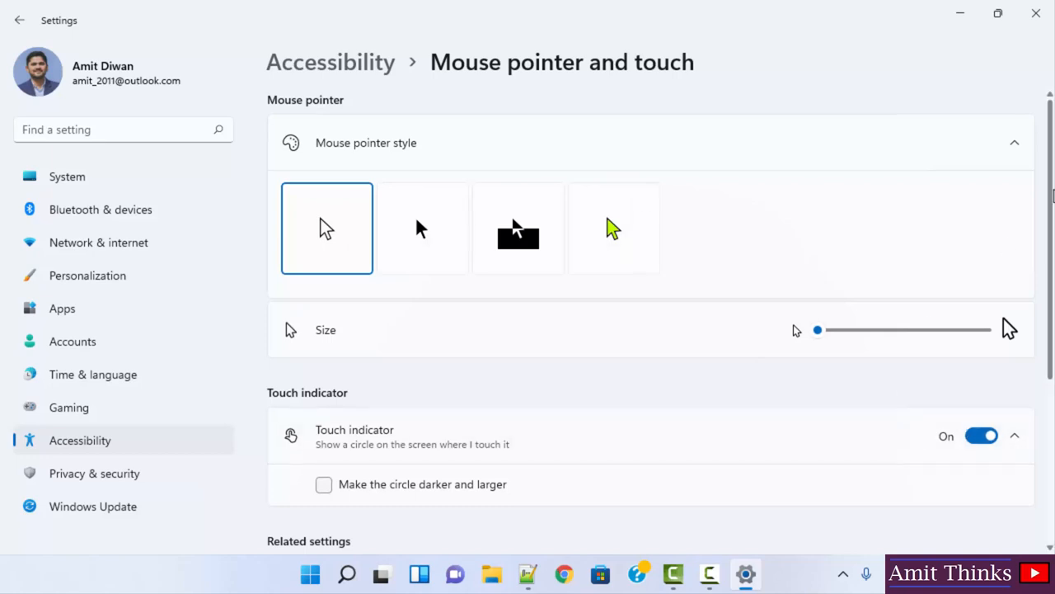
# Scroll the Bluetooth & devices Mouse page down to the Related settings section.
pyautogui.scroll(-3)
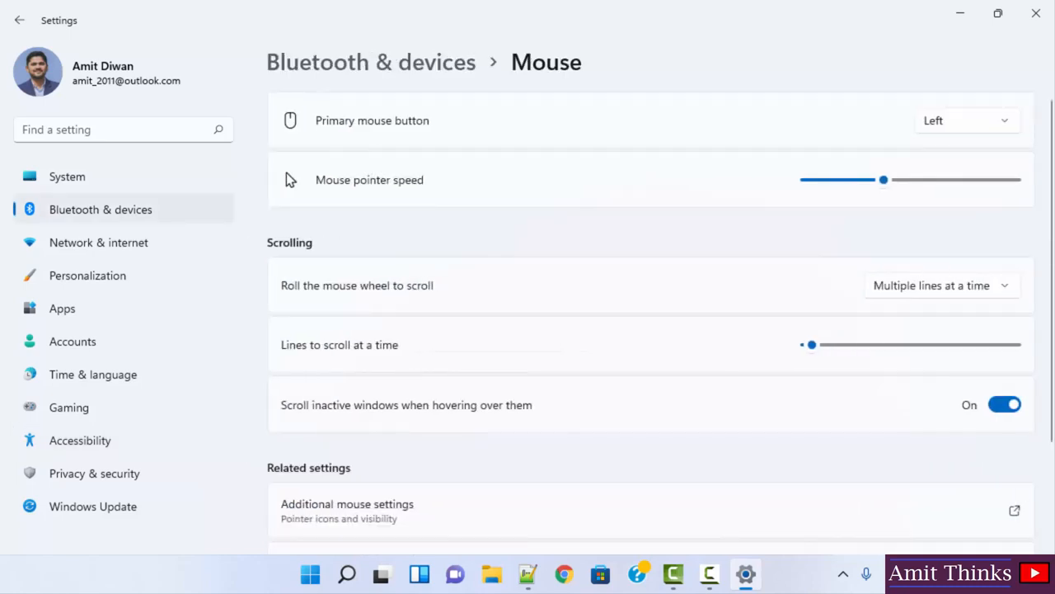
pyautogui.scroll(-3)
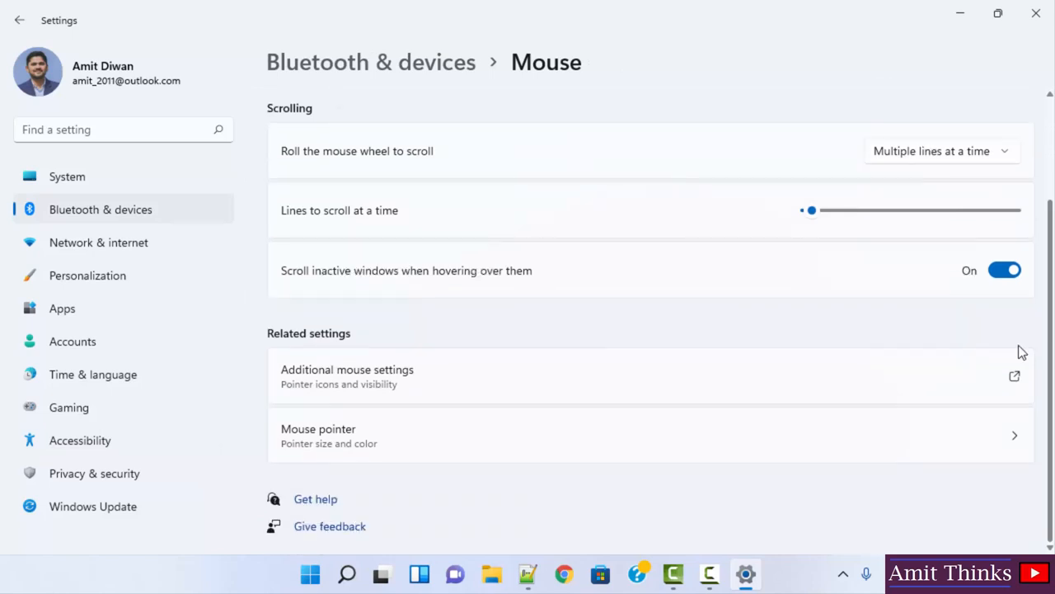
pyautogui.moveTo(419, 370)
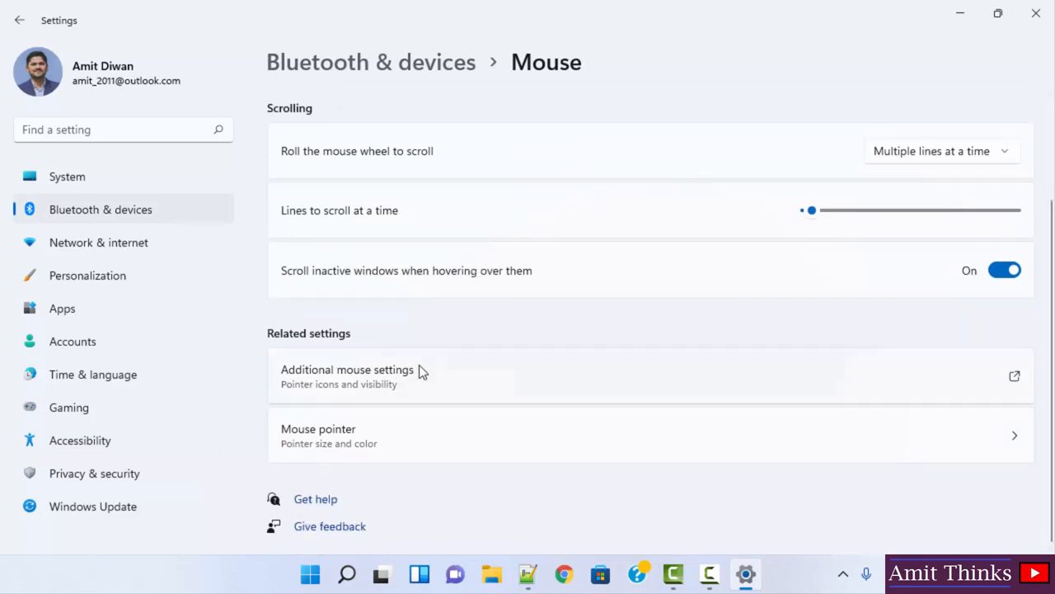
pyautogui.moveTo(447, 394)
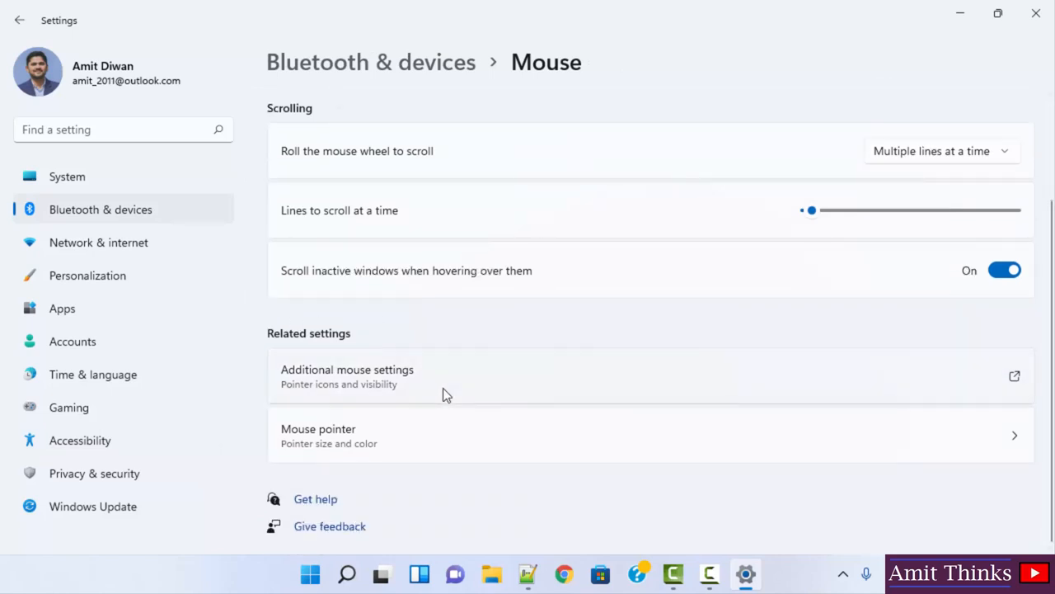
# In Additional mouse settings' Pointers page, turn off 'Enable pointer shadow'.
pyautogui.click(346, 369)
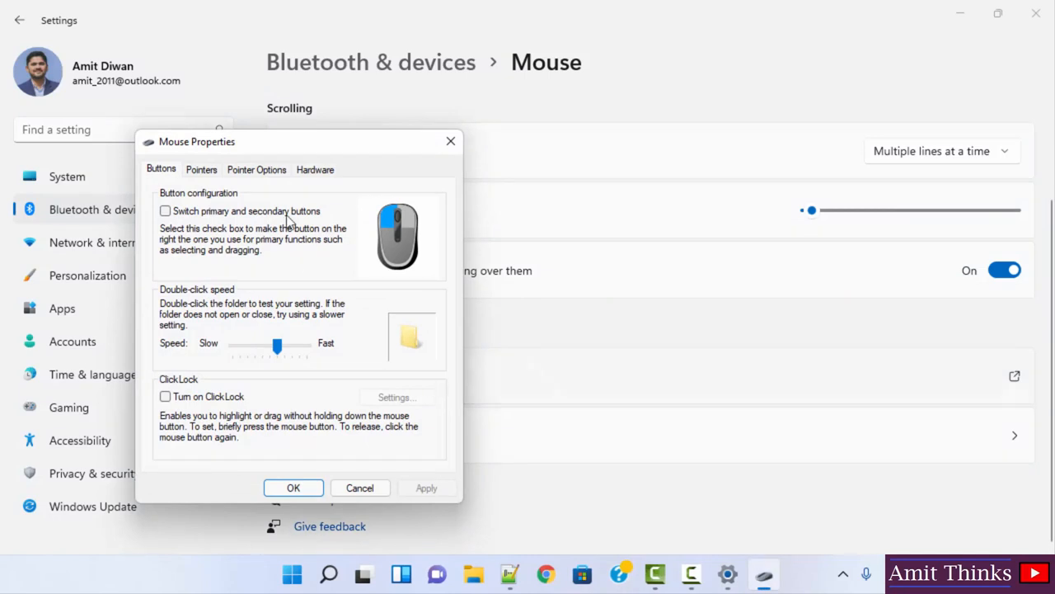
pyautogui.click(201, 168)
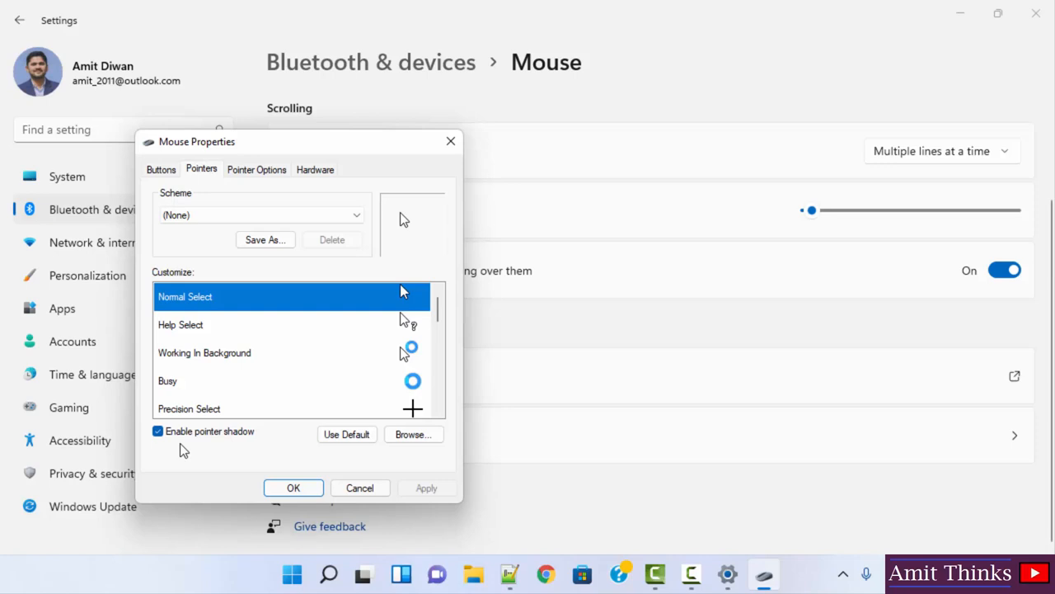
pyautogui.moveTo(604, 94)
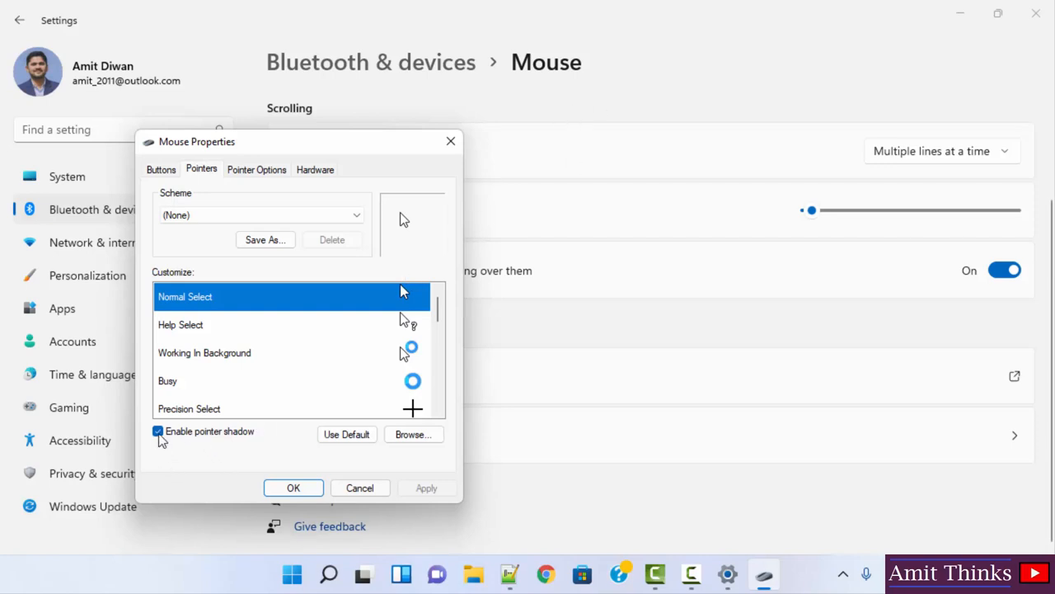
pyautogui.click(158, 432)
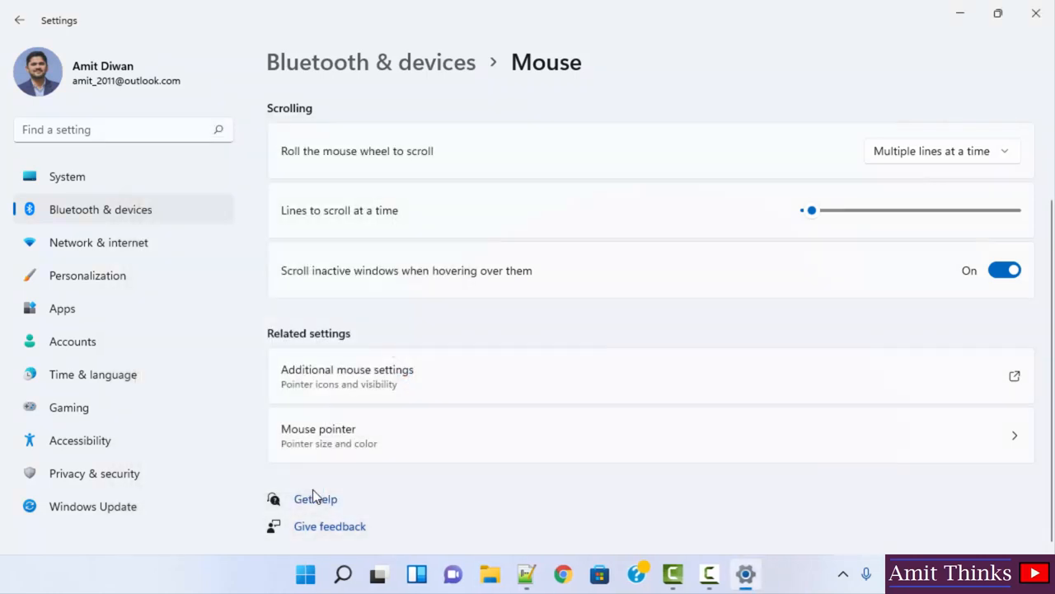
pyautogui.moveTo(602, 126)
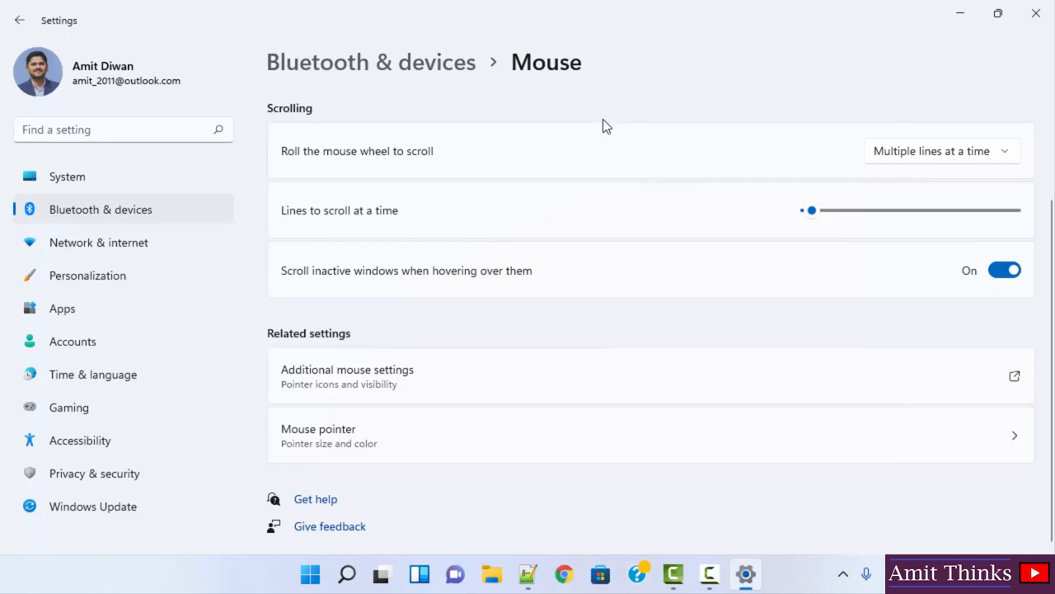
pyautogui.moveTo(1036, 249)
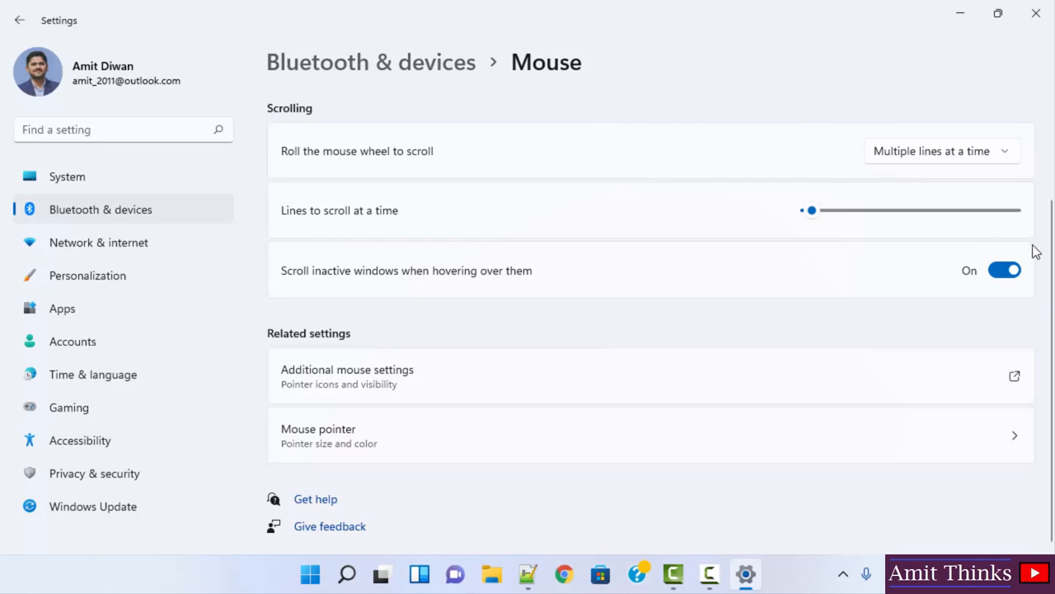
# Enlarge the mouse pointer with the Size slider to beyond size 7.
pyautogui.scroll(3)
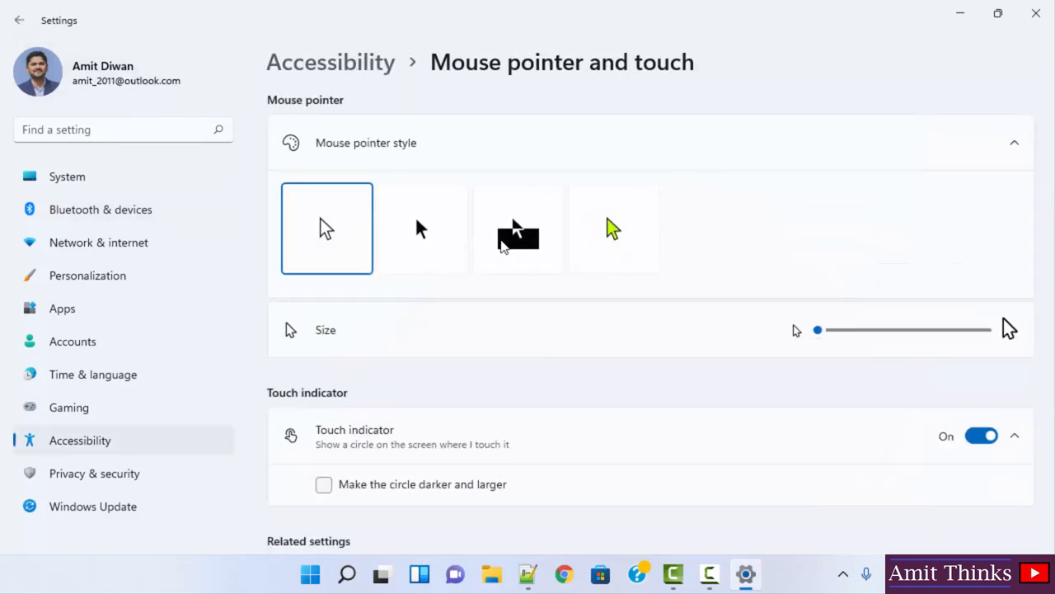
pyautogui.moveTo(818, 330); pyautogui.dragTo(893, 329)
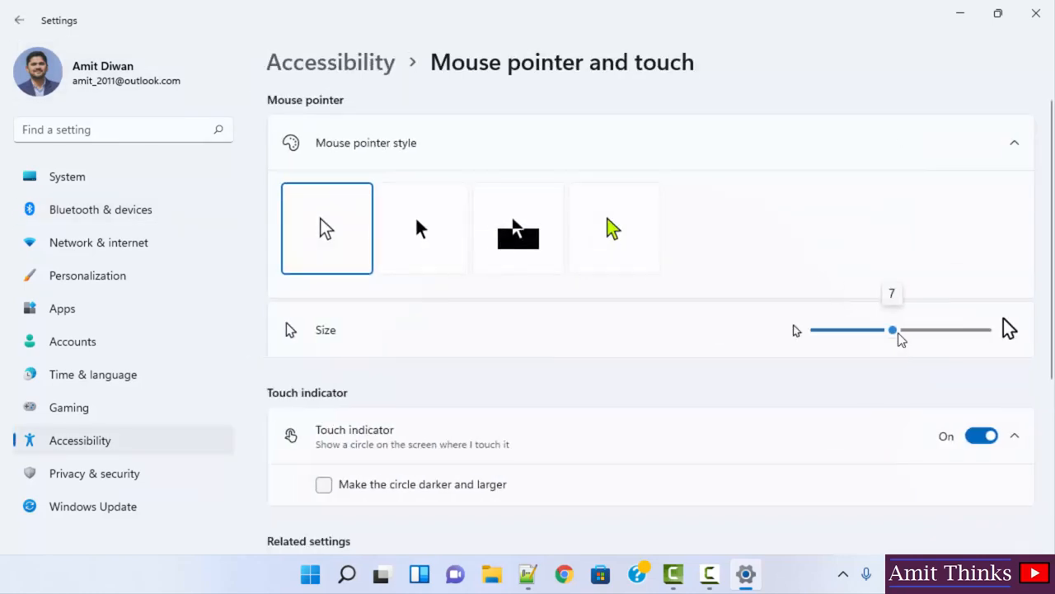
pyautogui.moveTo(893, 330); pyautogui.dragTo(936, 330)
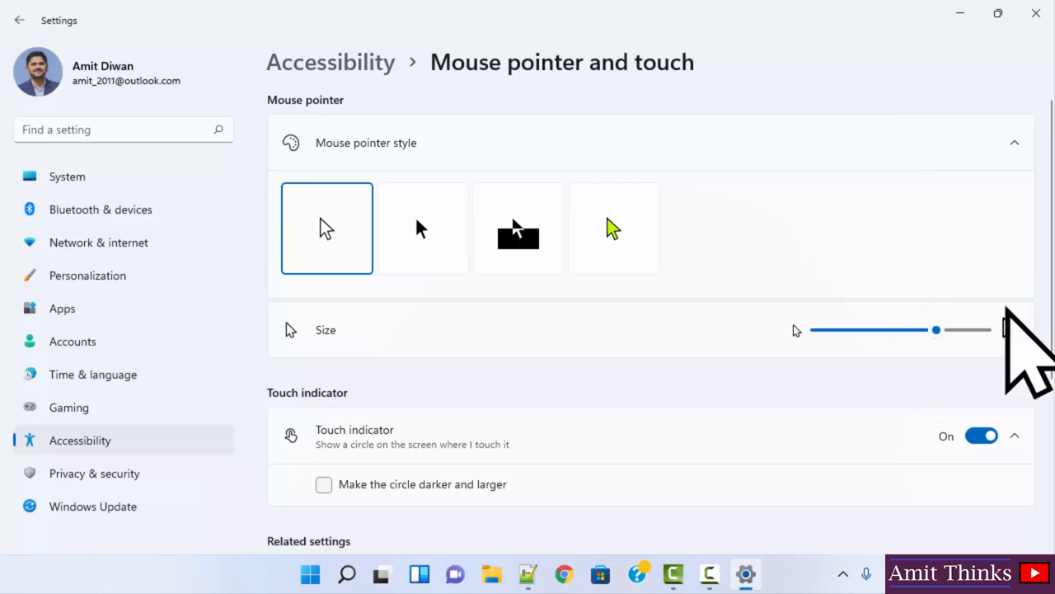
pyautogui.scroll(-3)
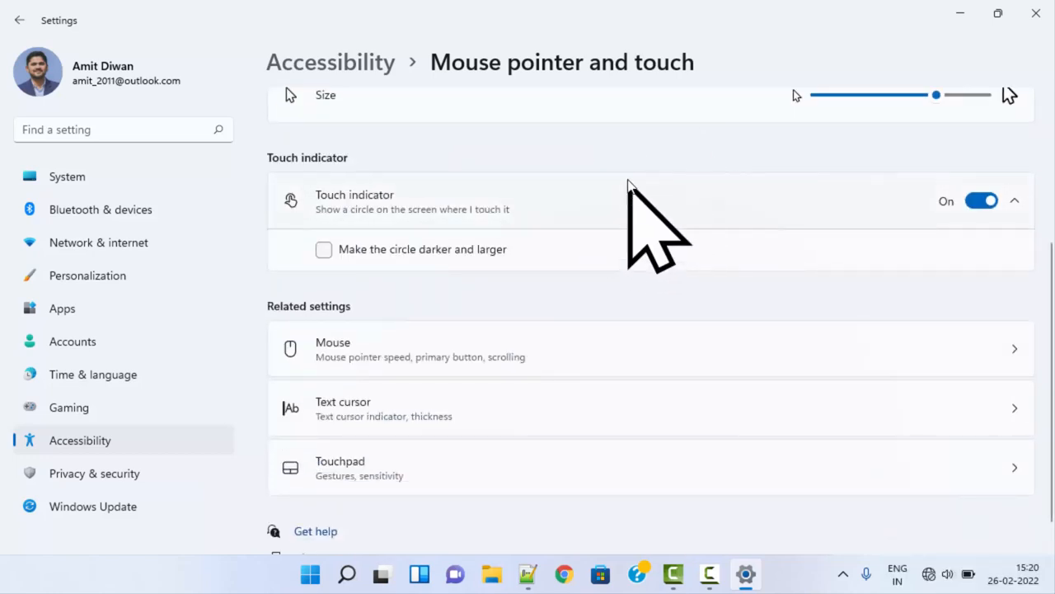
pyautogui.moveTo(553, 344)
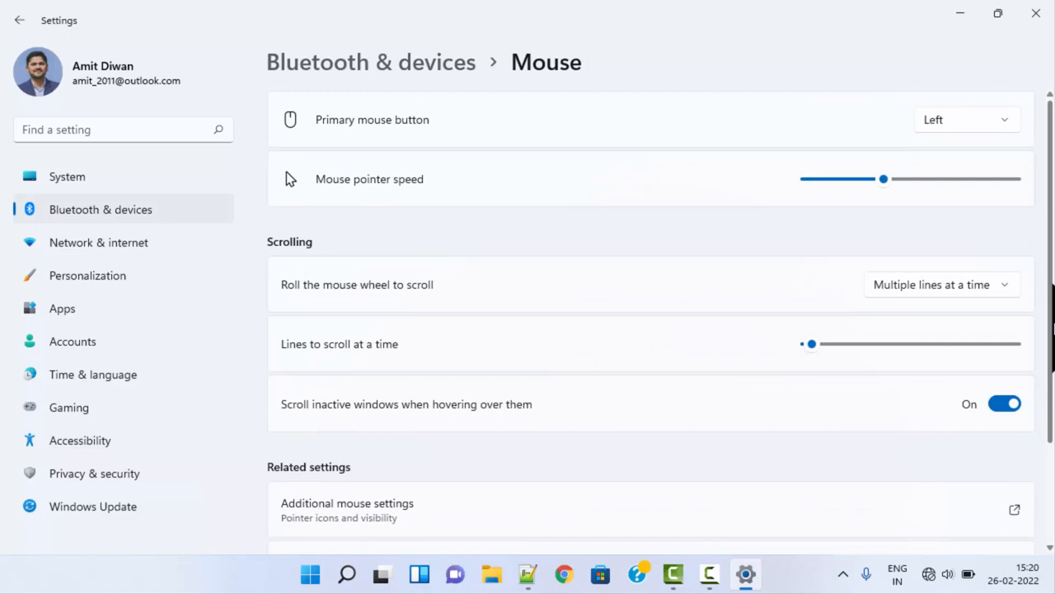
# In Mouse Properties' Pointers page, turn on 'Enable pointer shadow' and confirm with OK.
pyautogui.scroll(-3)
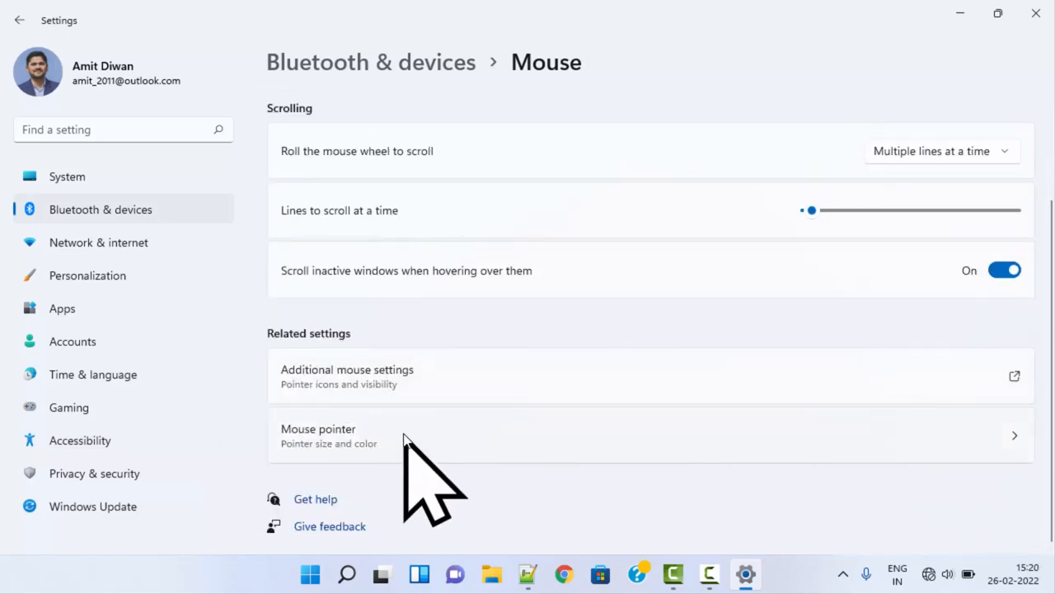
pyautogui.moveTo(508, 376)
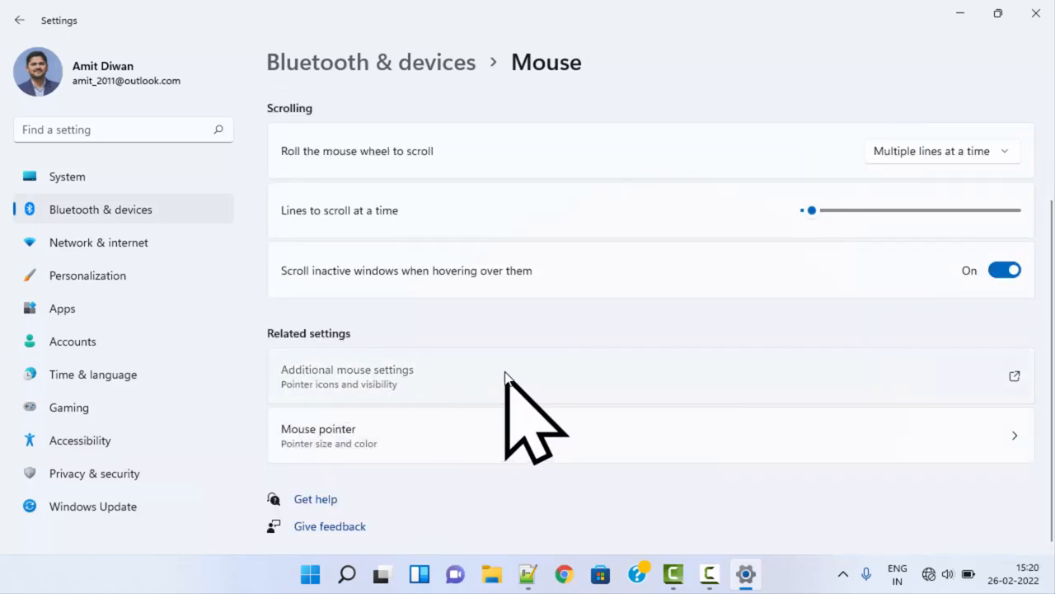
pyautogui.click(346, 376)
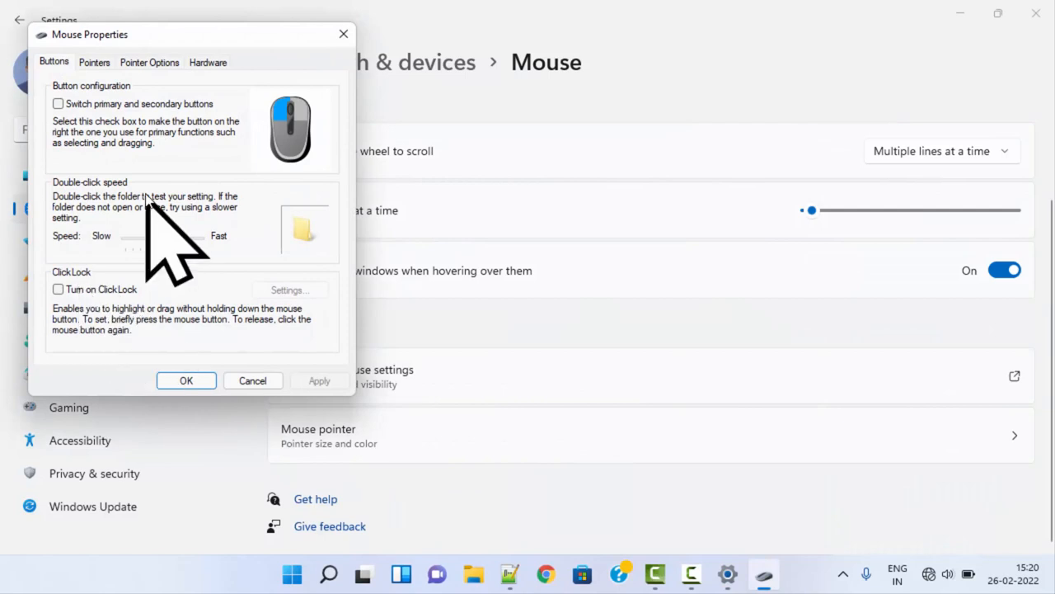
pyautogui.click(94, 61)
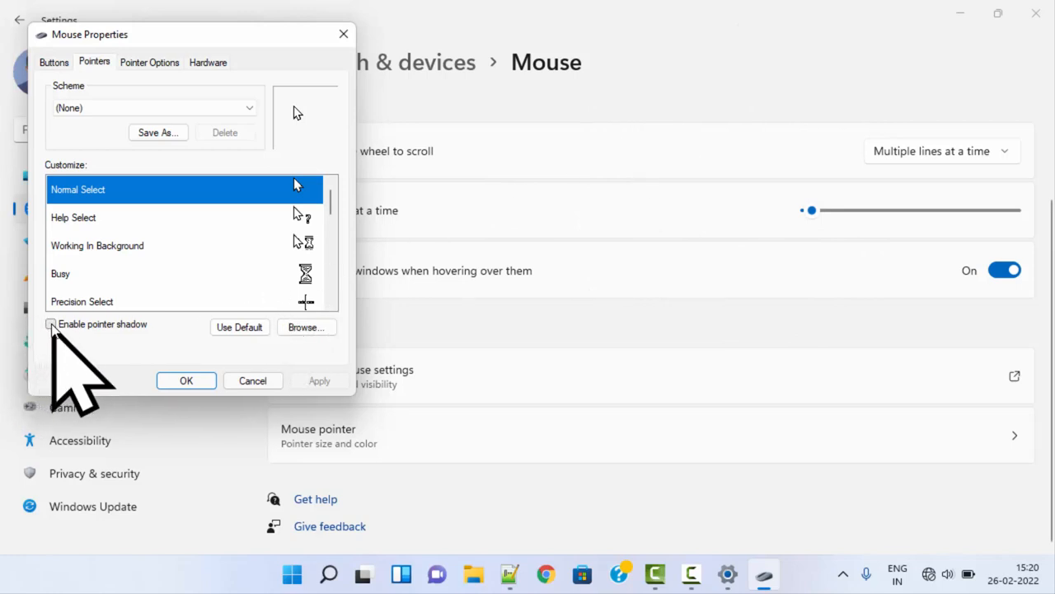
pyautogui.click(50, 325)
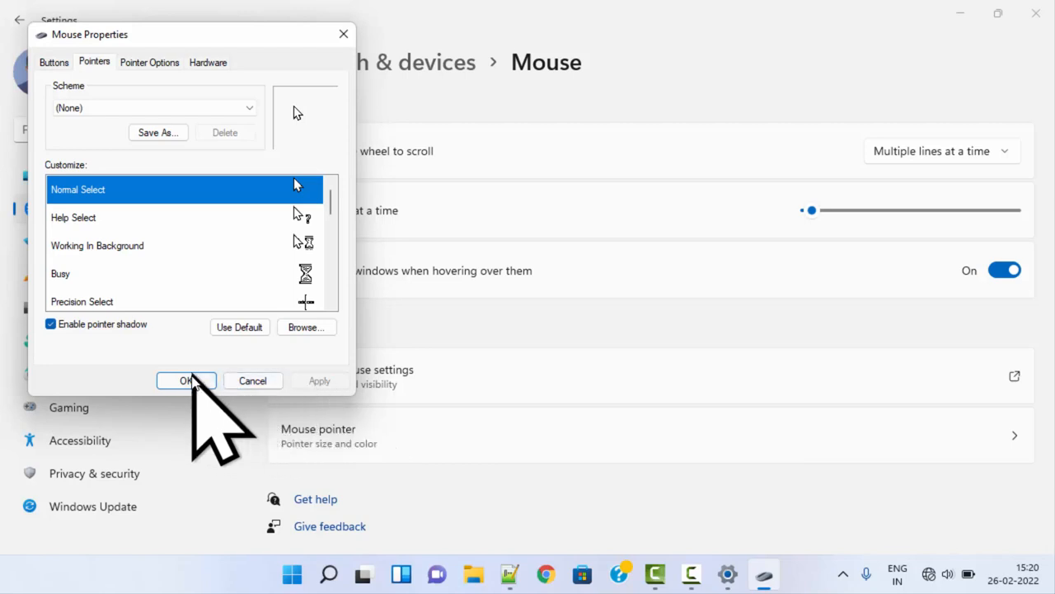
pyautogui.click(185, 379)
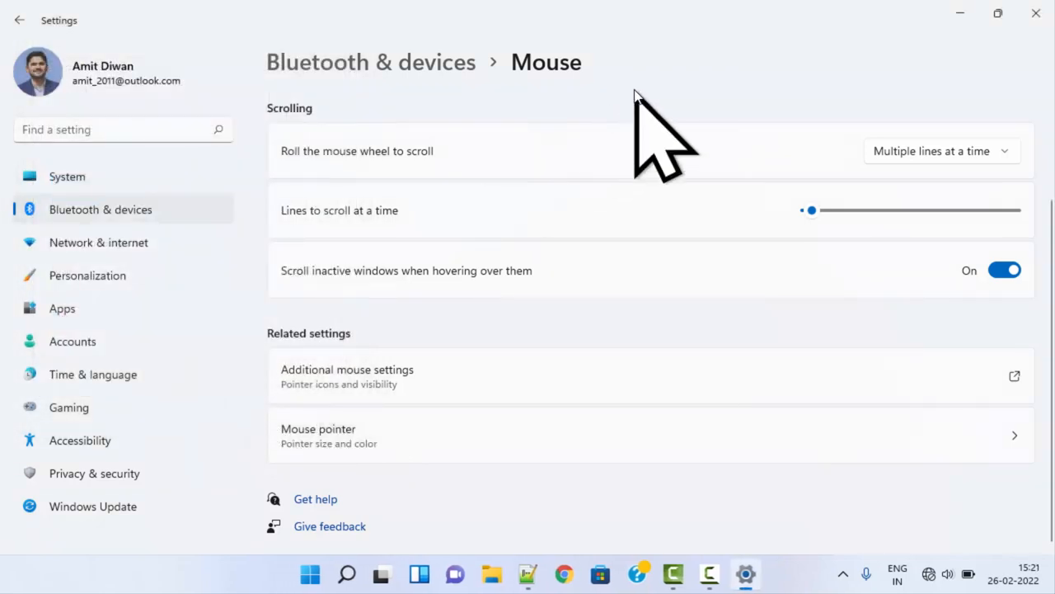
pyautogui.moveTo(685, 81)
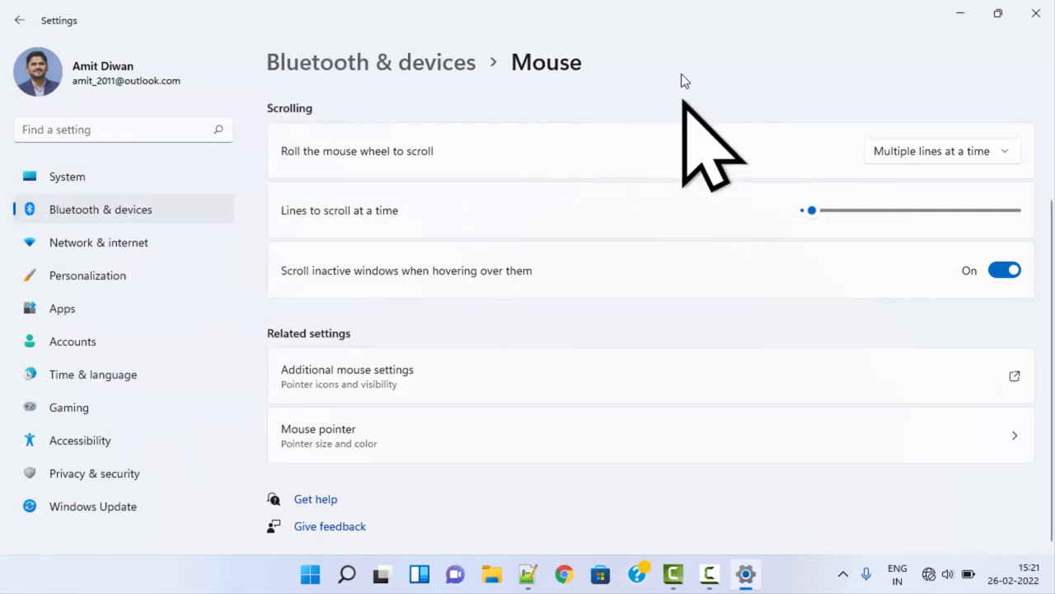